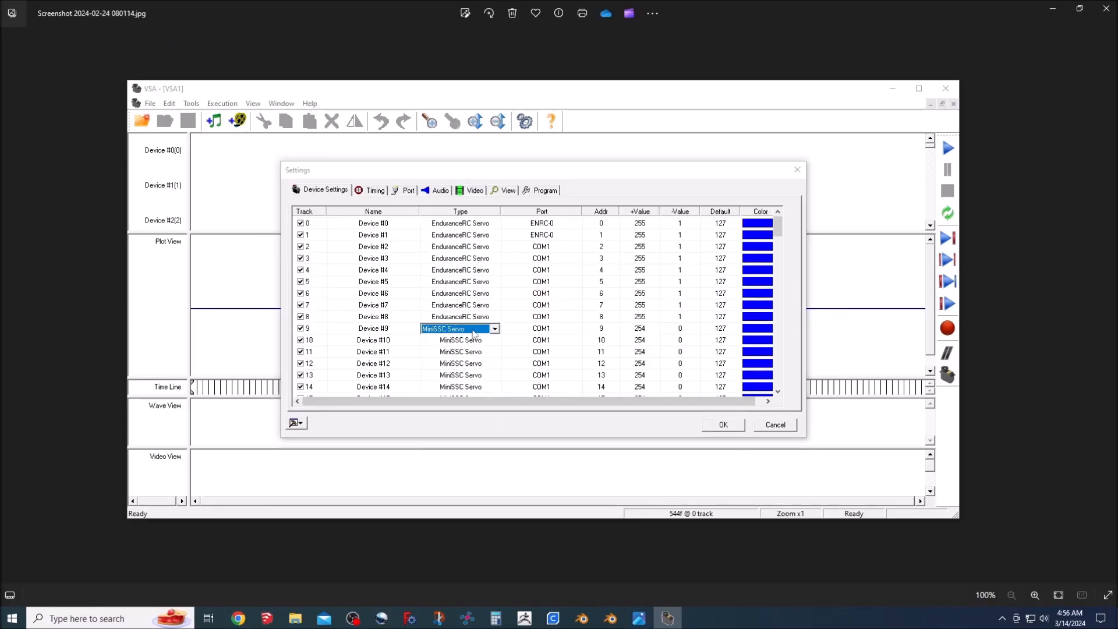
Step: Make device 9 an EnduranceRC Servo and name tracks rotake, tilt, tilt, jaw, bottonlip, centerlip, forklip, center brow, brow
left_click(576, 282)
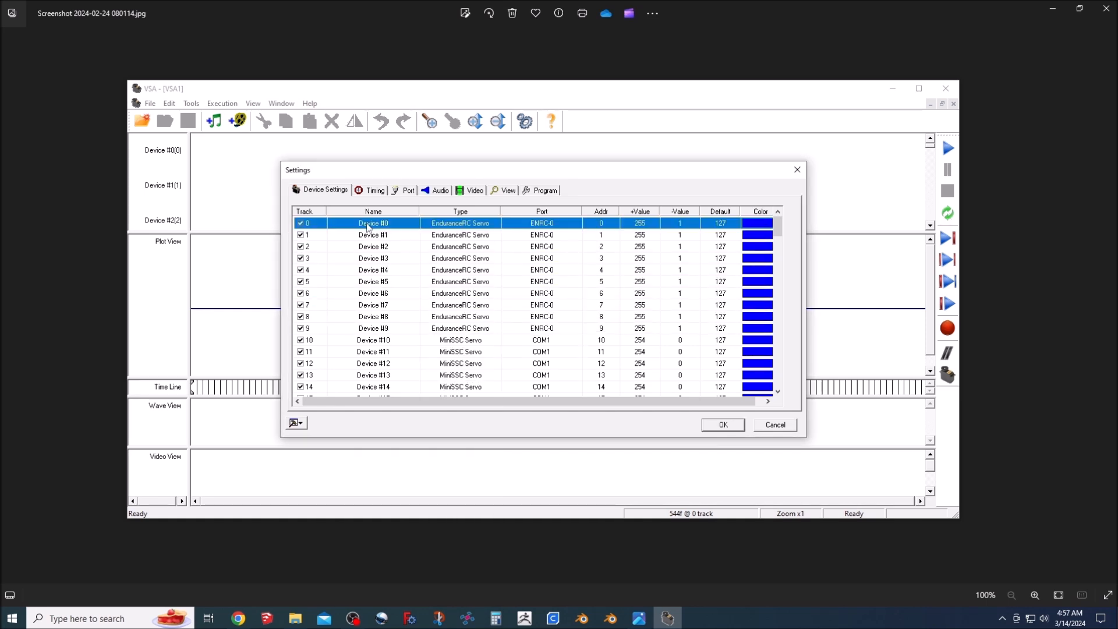
left_click(723, 425)
type("bottomlip")
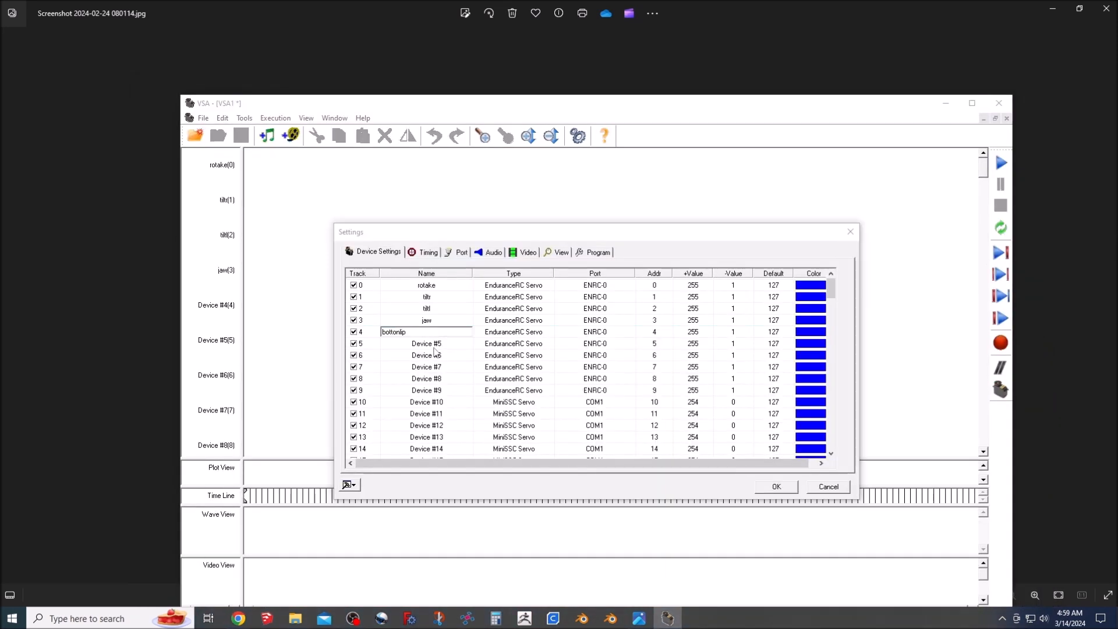
left_click(776, 487)
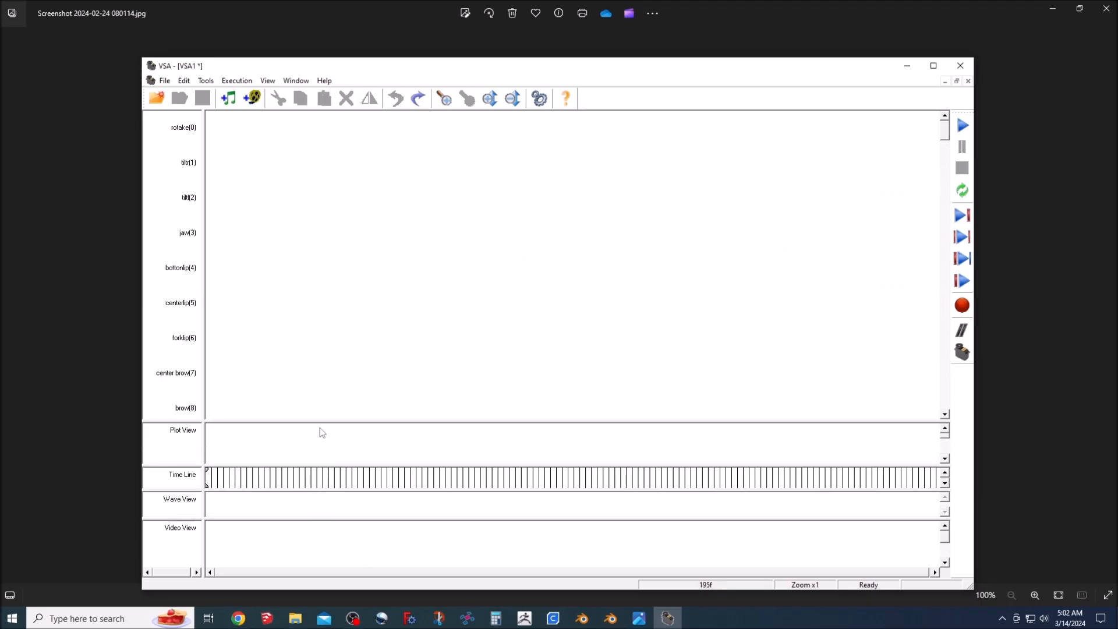
Step: Maximize the show window and add linear event bars on the rotake, jaw and brow tracks
left_click(933, 65)
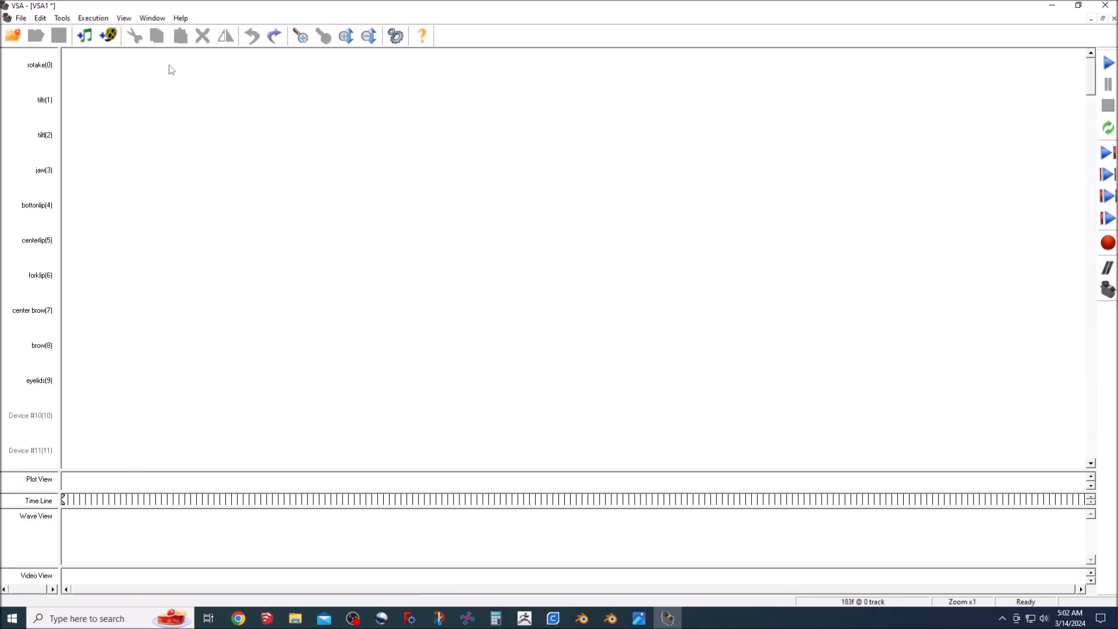
double_click(190, 66)
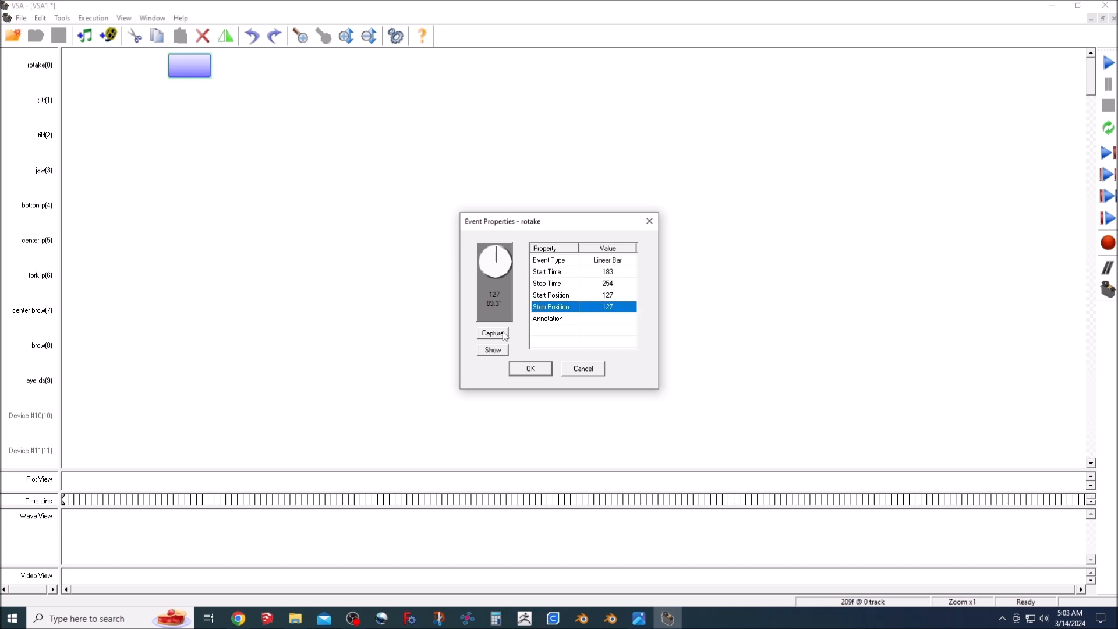
left_click(530, 368)
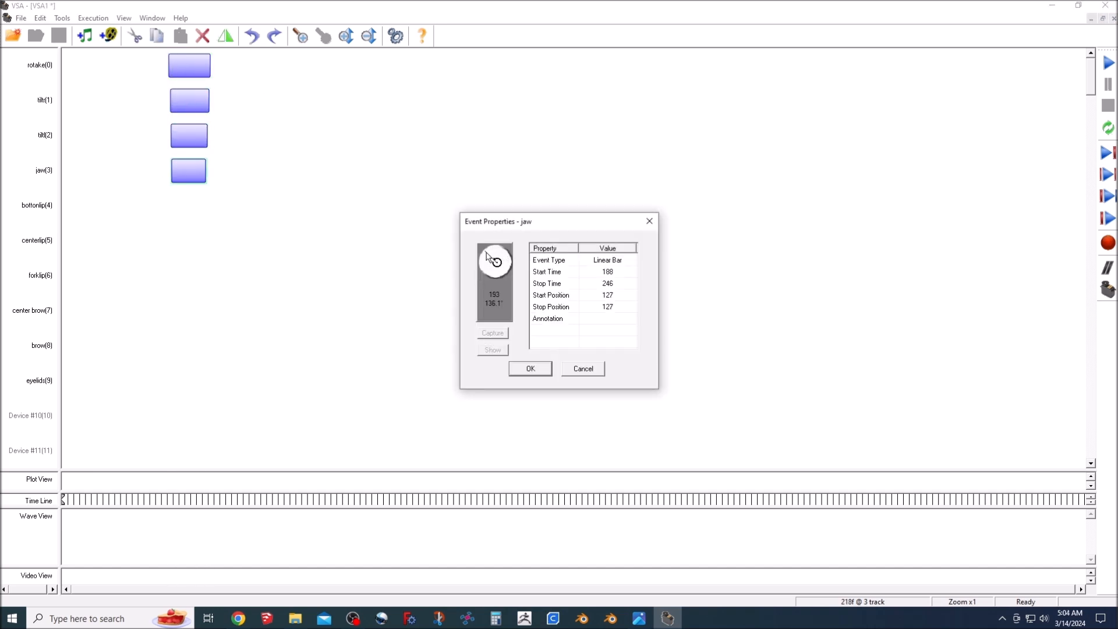
left_click_drag(490, 258, 500, 253)
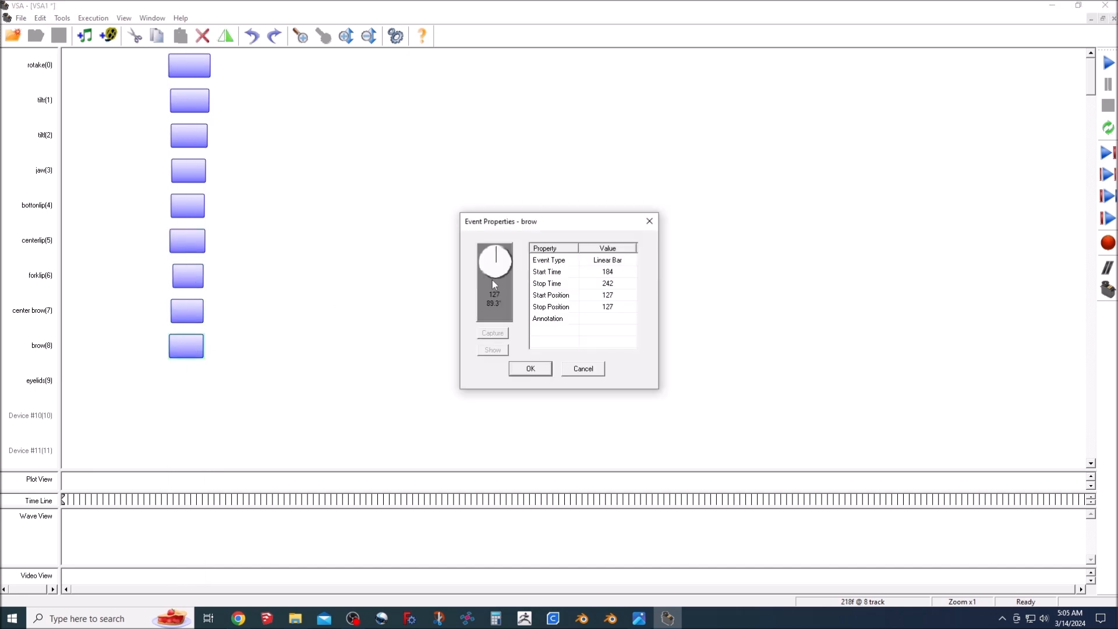
left_click(186, 381)
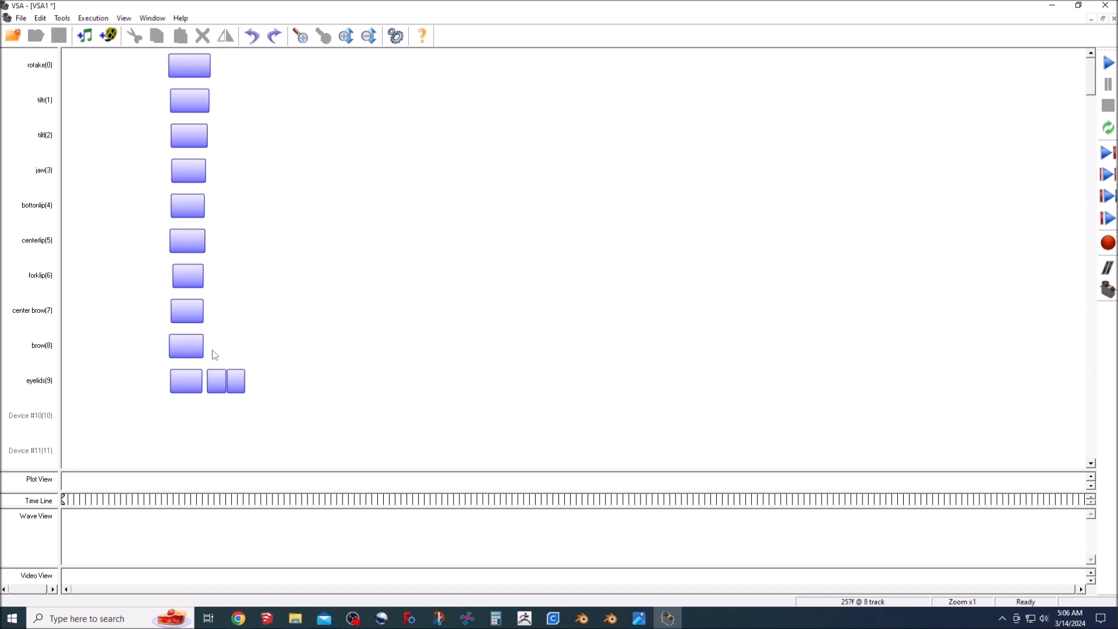
Step: Add extra event bars on forklip and bottonlip, previewing their start and stop positions
double_click(187, 311)
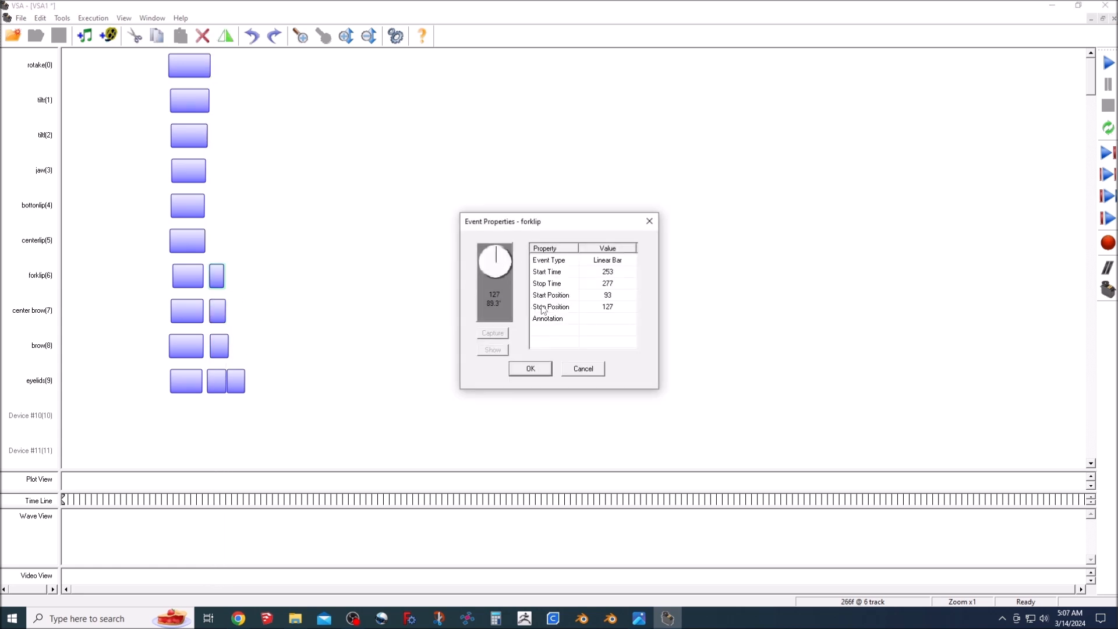
left_click(551, 307)
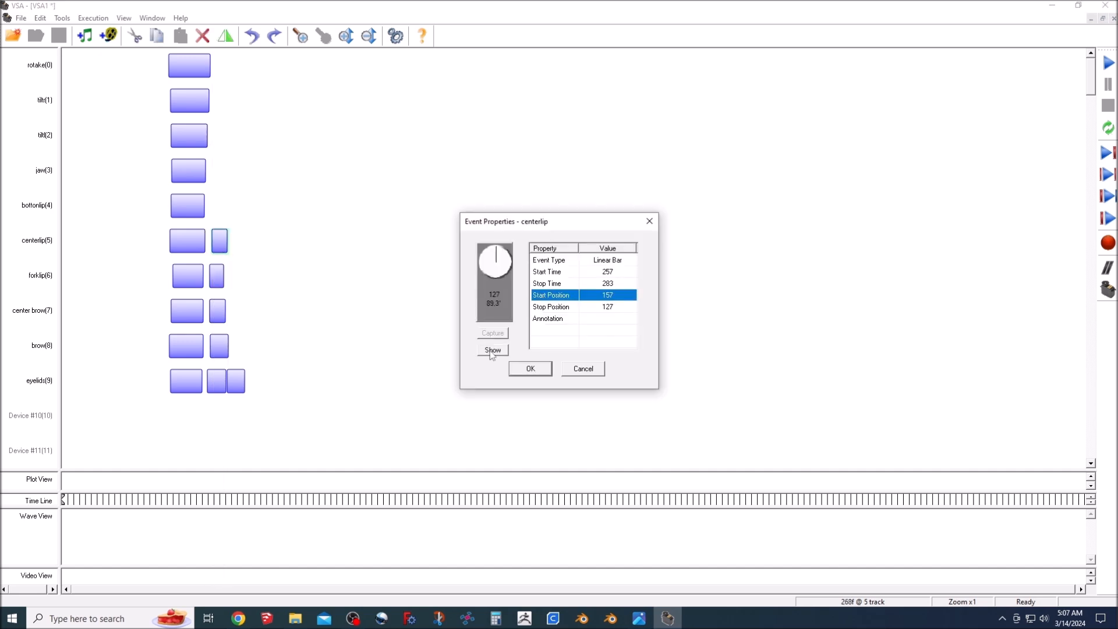
left_click(530, 368)
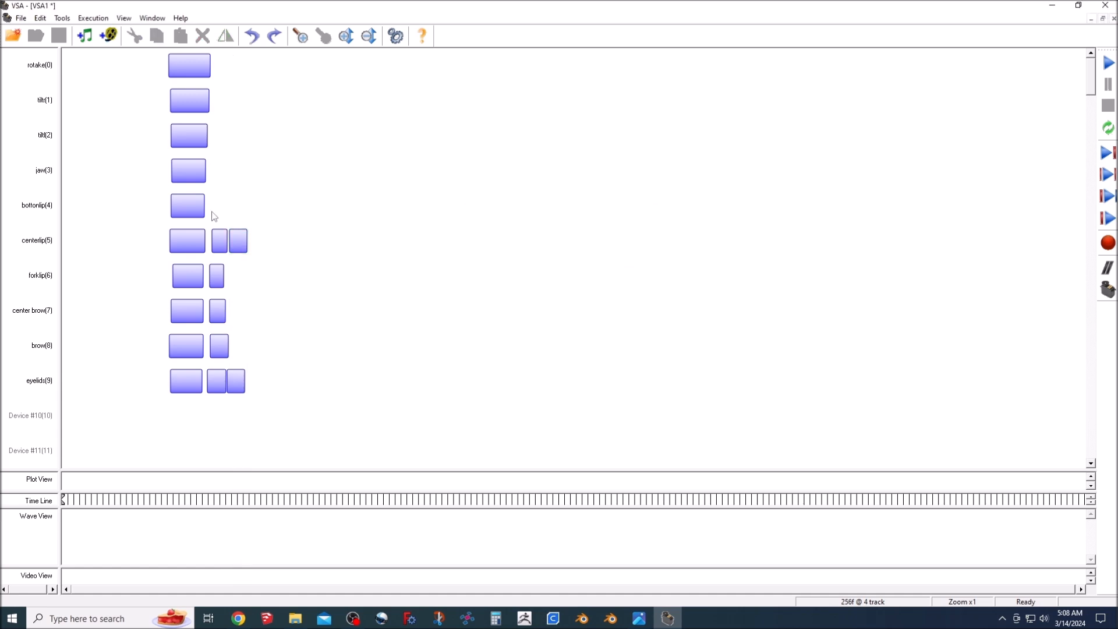
double_click(187, 205)
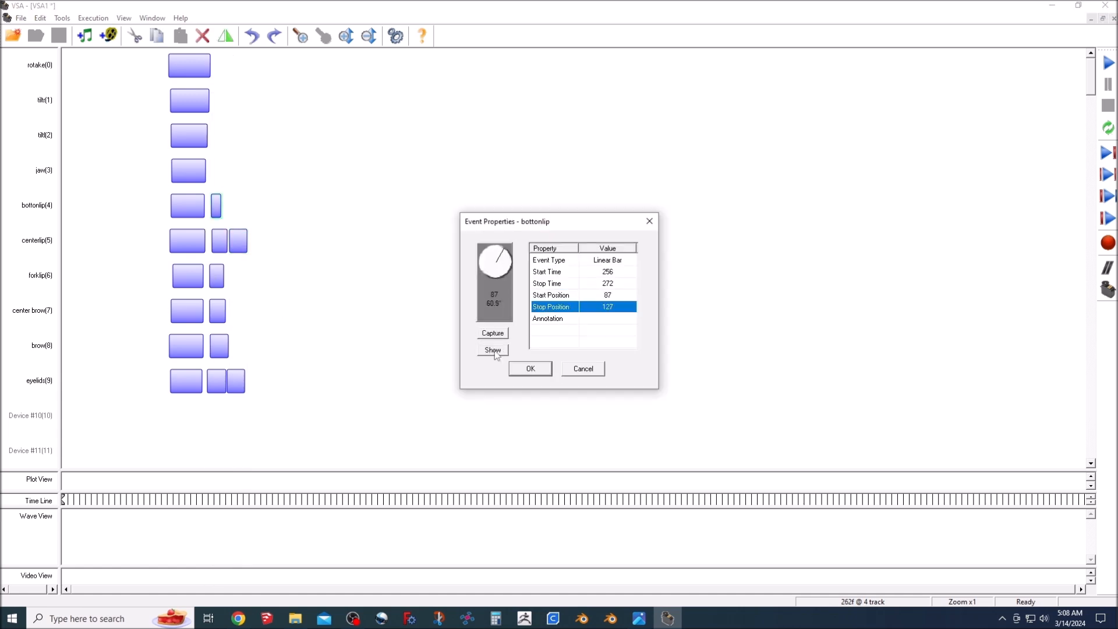
left_click(530, 368)
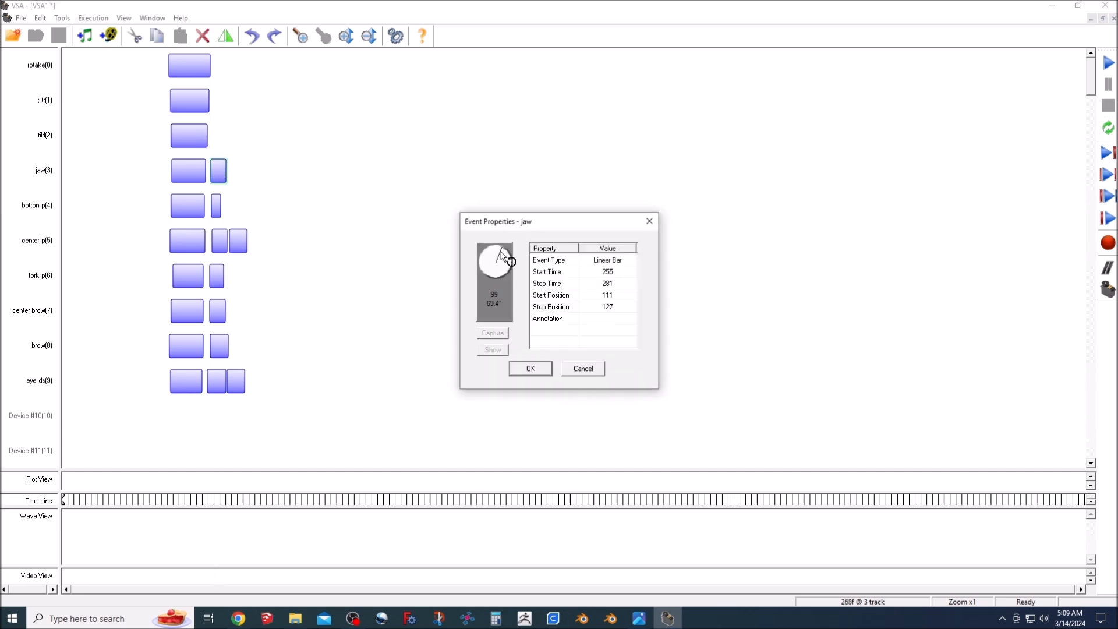
Step: Set the jaw event's servo position, confirm it, and add a third jaw bar
left_click_drag(511, 260, 493, 257)
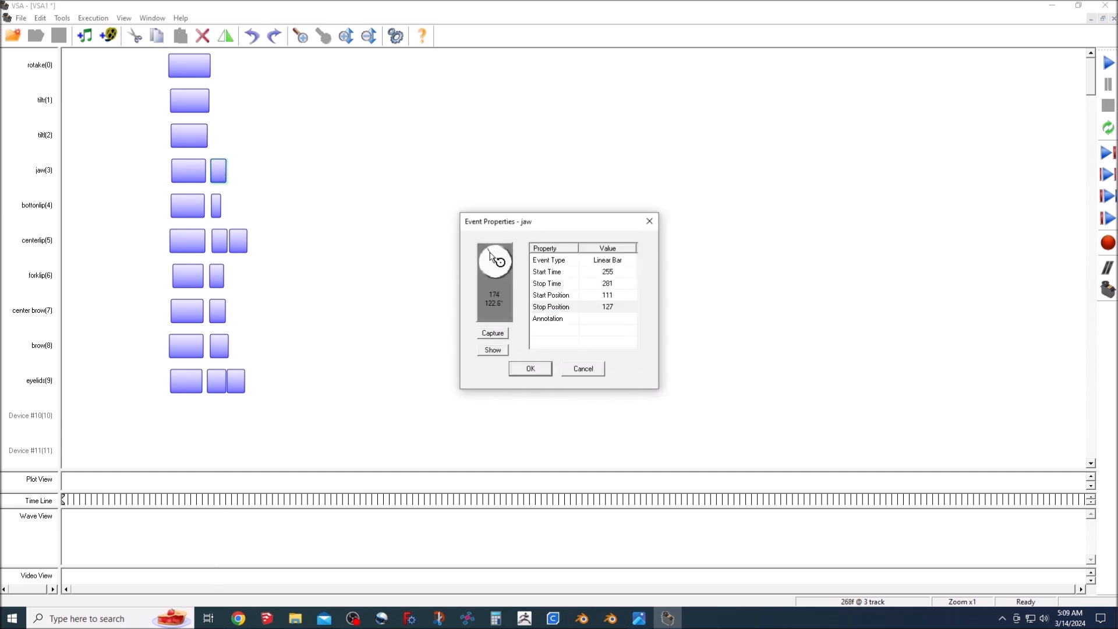
left_click(530, 369)
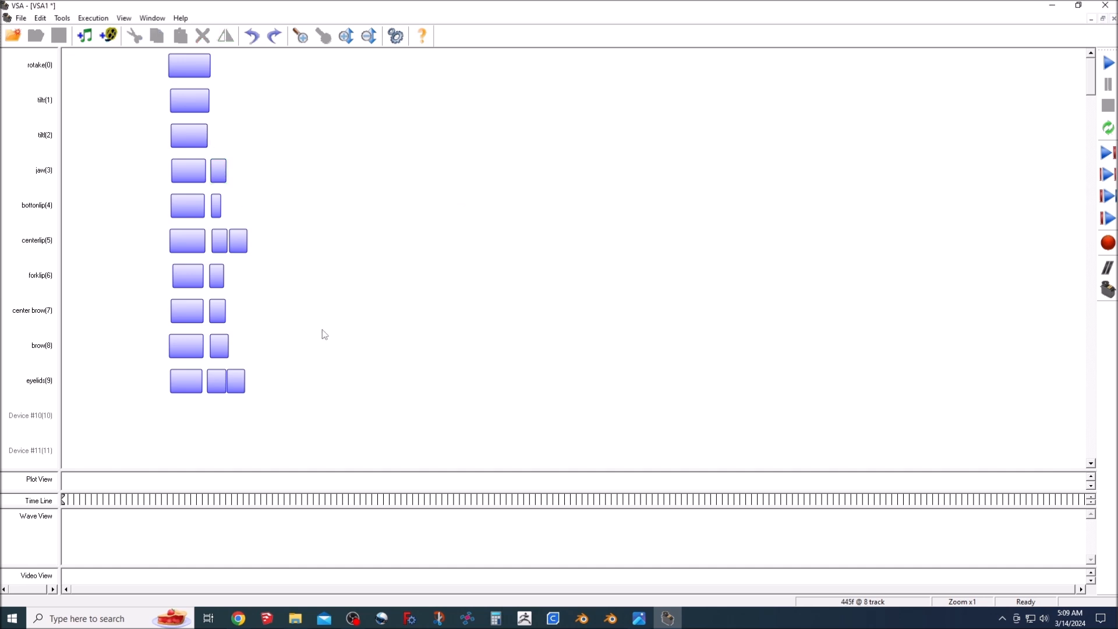
double_click(233, 170)
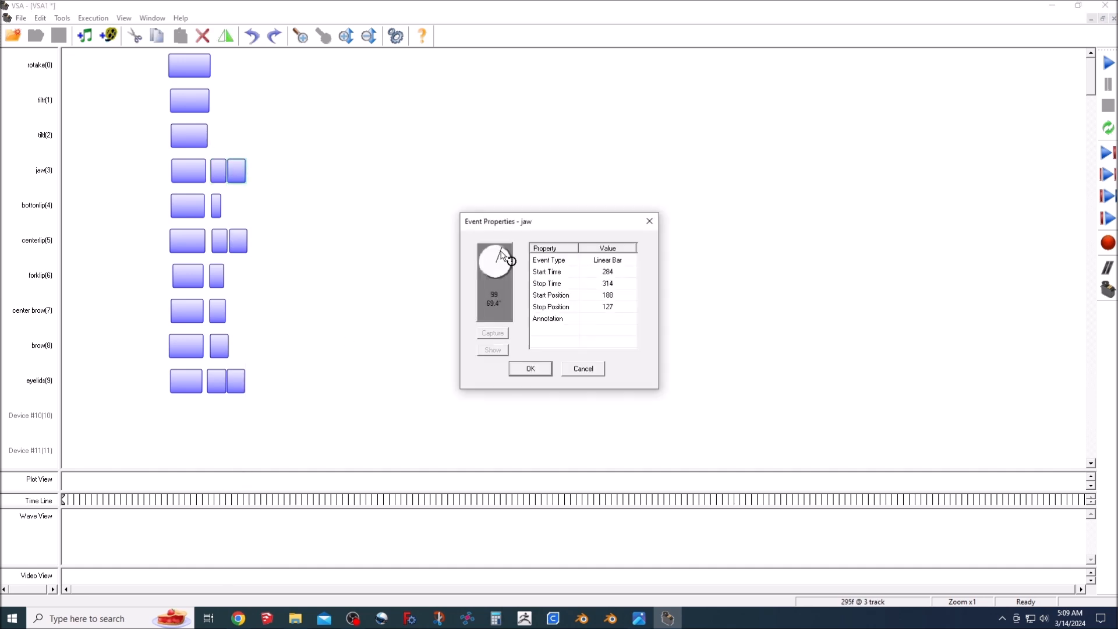